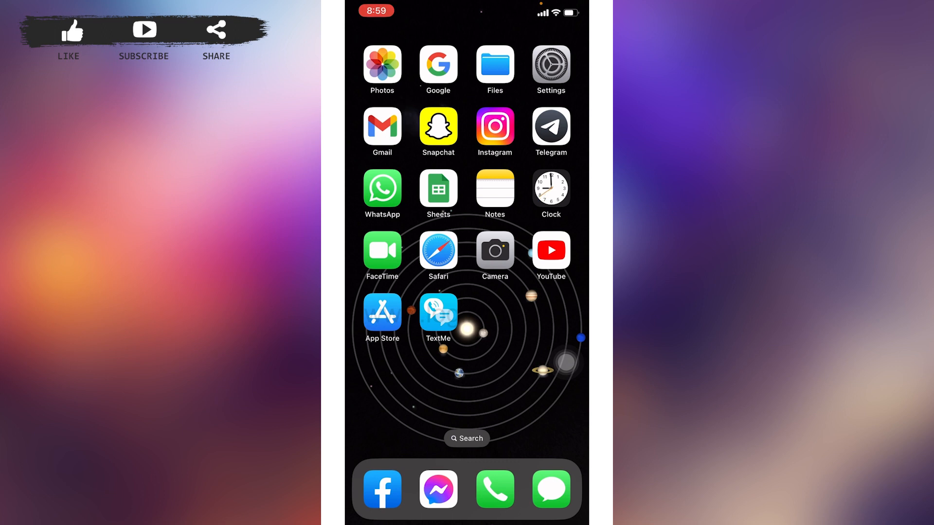
- Launch TextMe from the home screen and continue past the intro to the login choices
{"action": "left_click", "coordinate": [437, 312]}
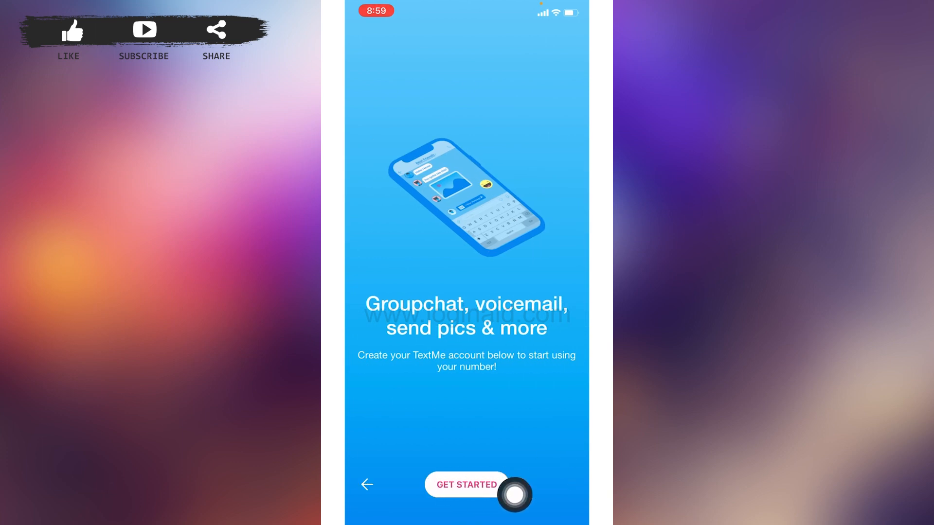
{"action": "left_click", "coordinate": [466, 485]}
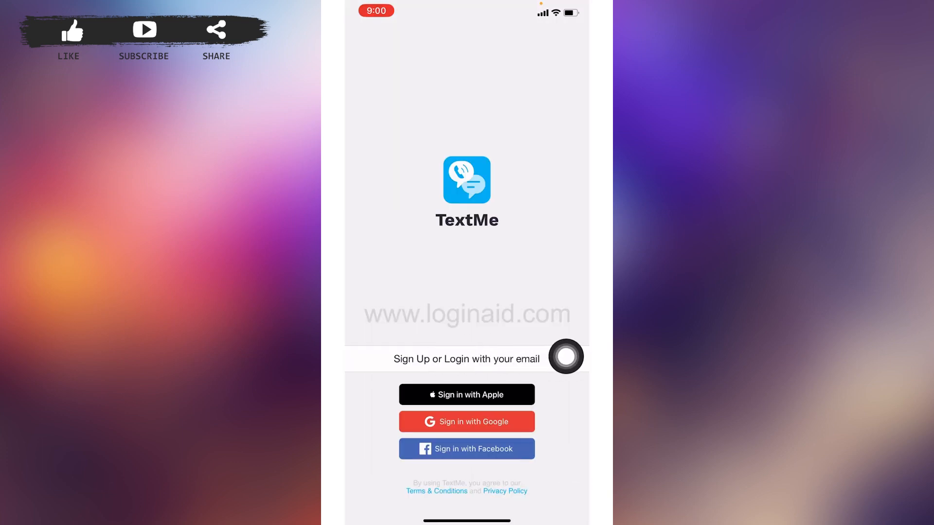
{"action": "left_click", "coordinate": [466, 358]}
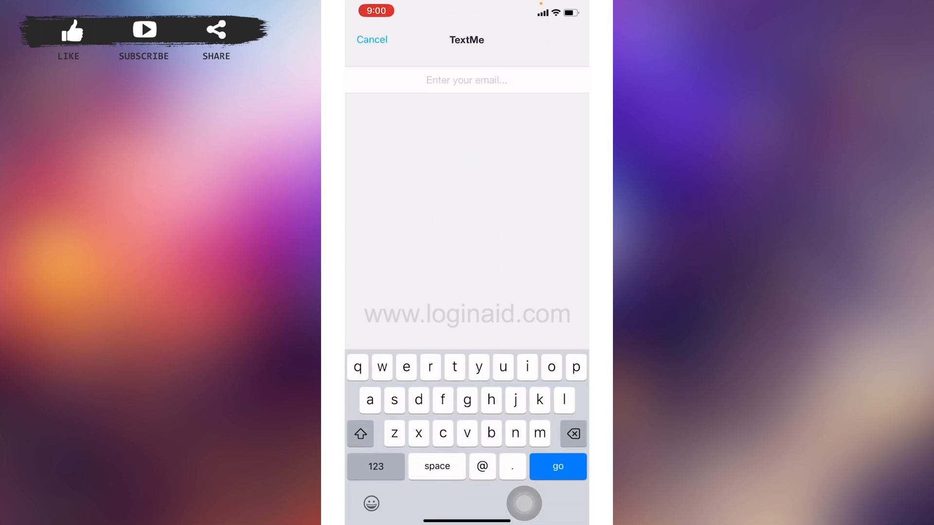
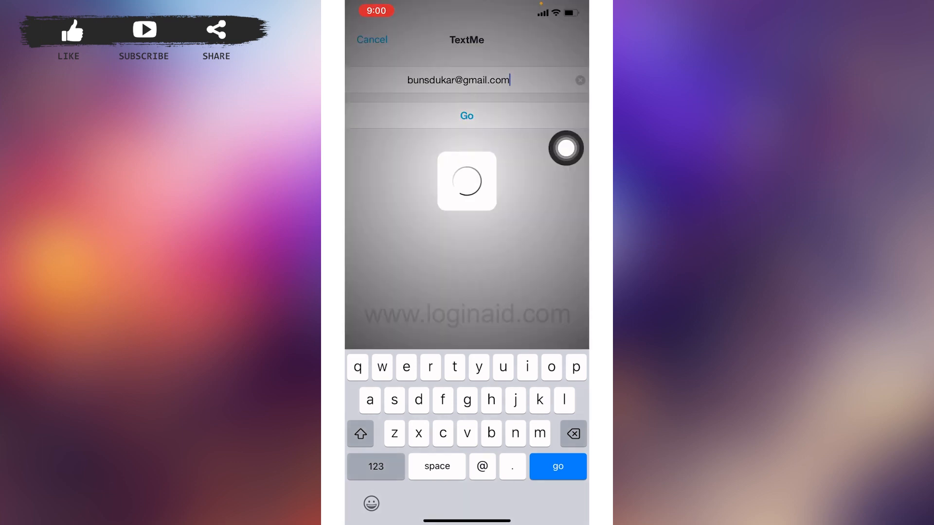
{"action": "left_click", "coordinate": [467, 116]}
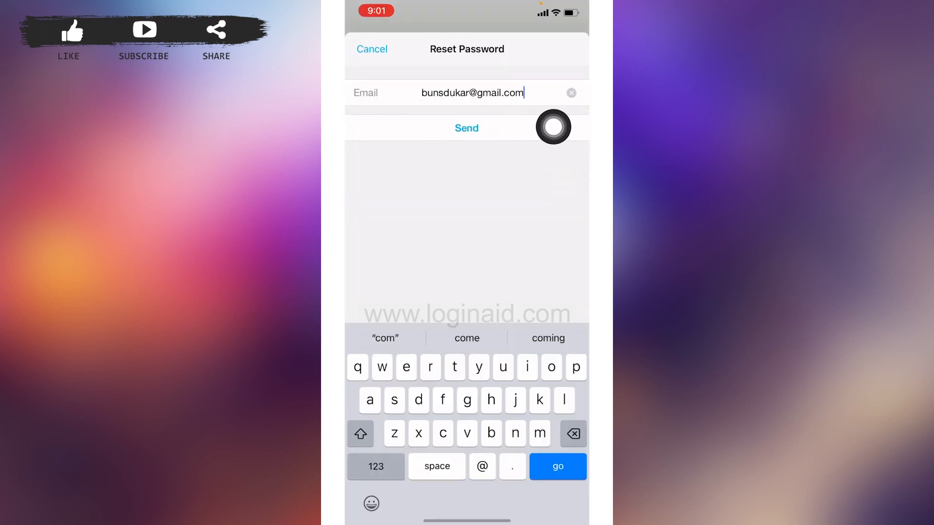
{"action": "left_click", "coordinate": [466, 128]}
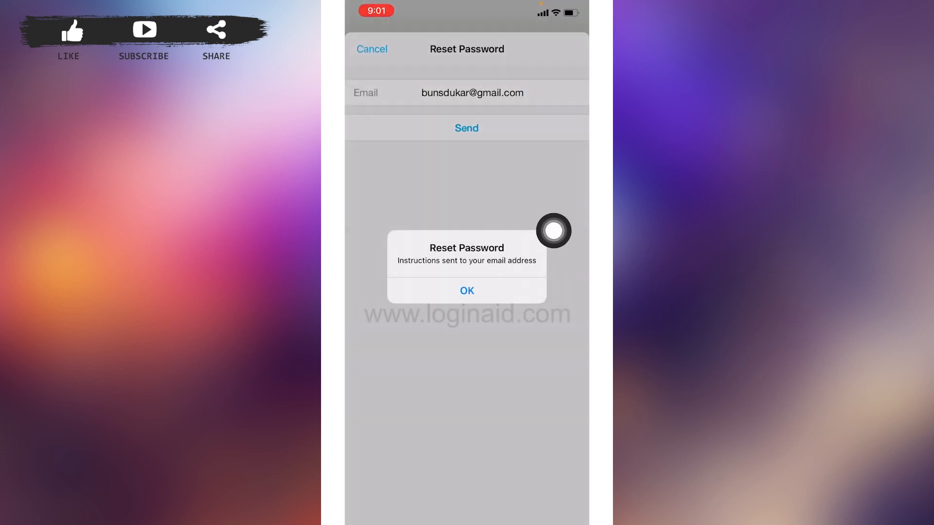
{"action": "mouse_move", "coordinate": [538, 293]}
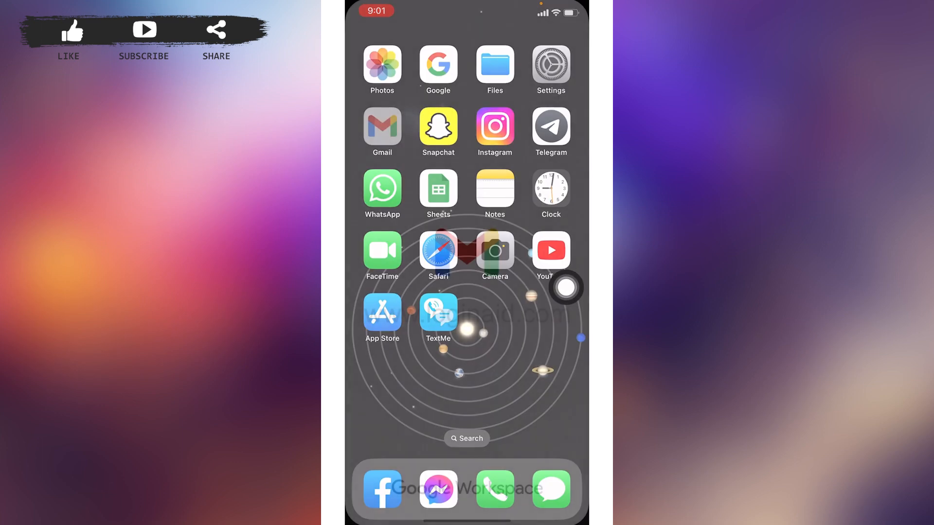
- Follow the RESET MY PASSWORD link in the TextMe email in Gmail
{"action": "left_click", "coordinate": [382, 126]}
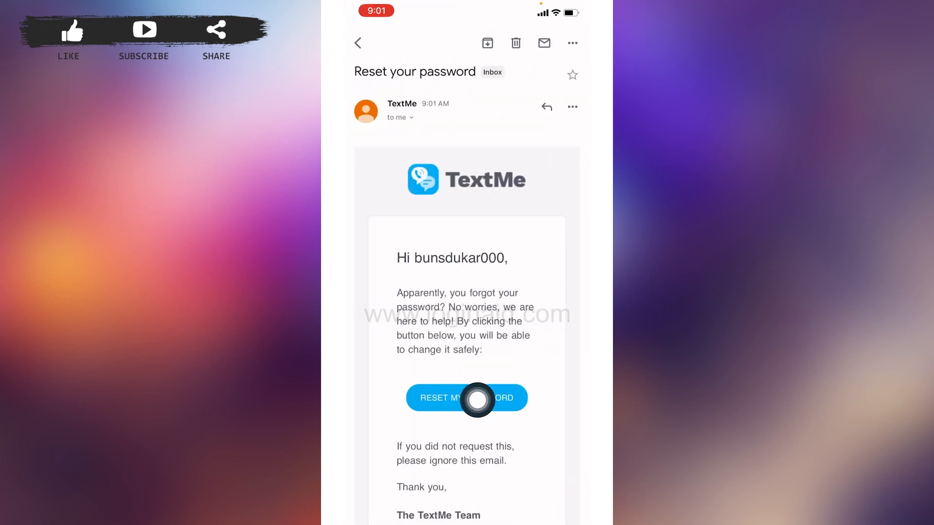
{"action": "left_click", "coordinate": [466, 398]}
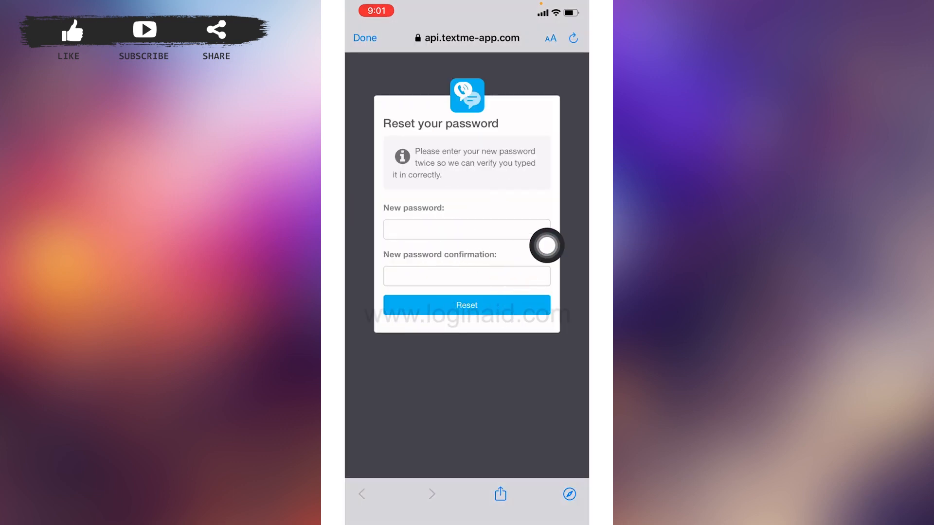
- Enter the new password twice on the reset page and submit it
{"action": "left_click", "coordinate": [466, 229]}
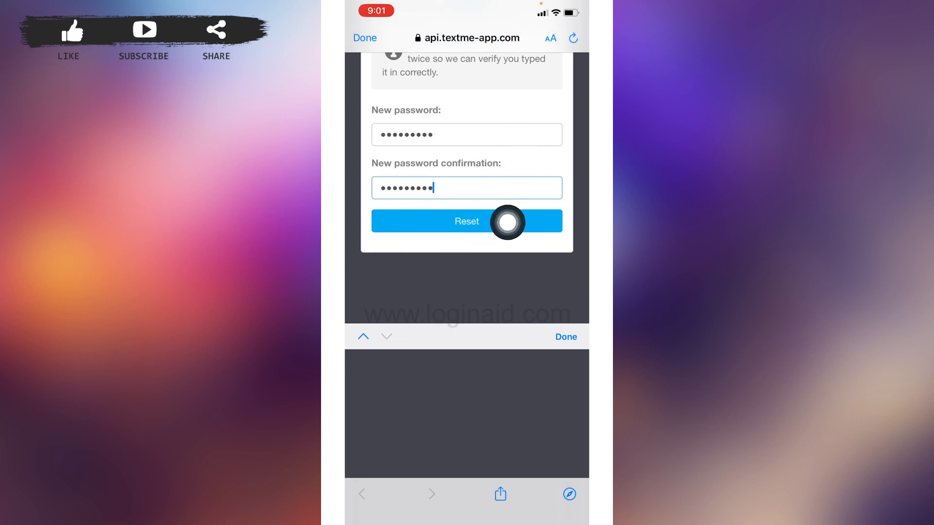
{"action": "left_click", "coordinate": [466, 221]}
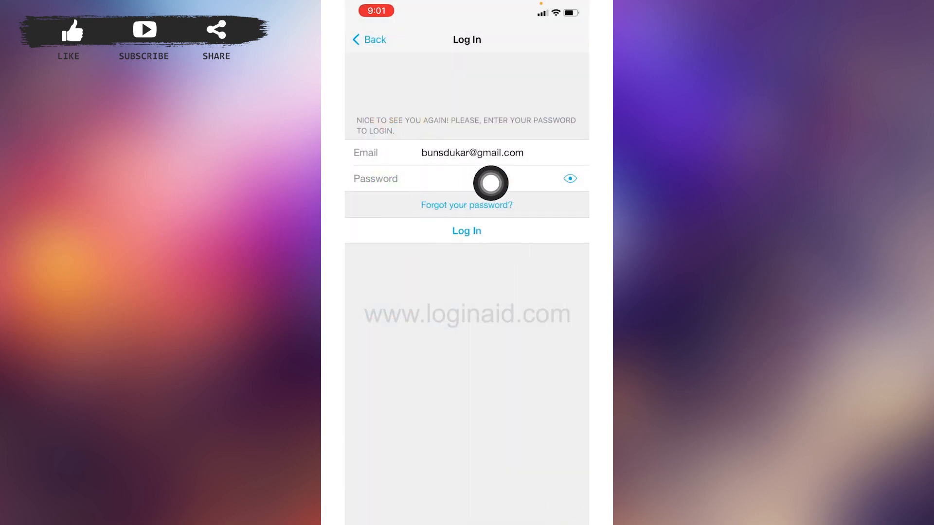
{"action": "mouse_move", "coordinate": [537, 199]}
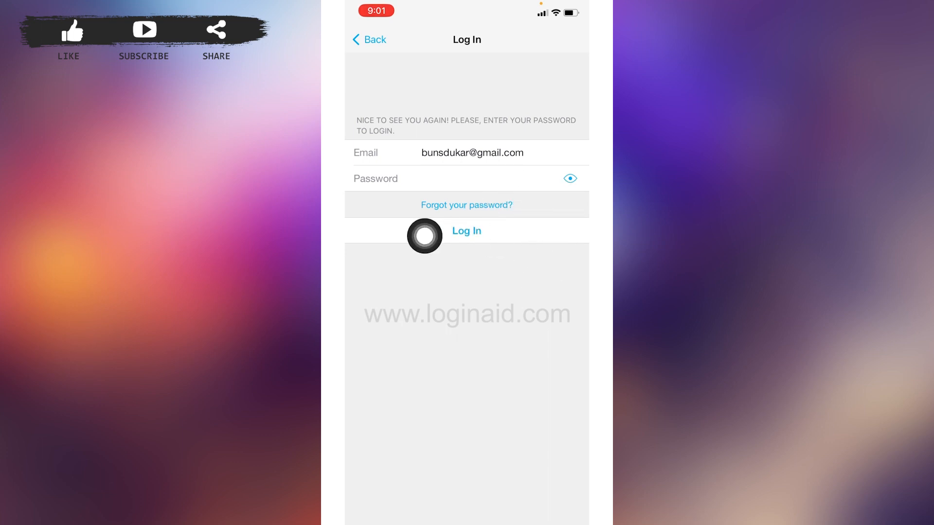
- Log into TextMe with the new password and view the Me profile tab
{"action": "left_click", "coordinate": [466, 231]}
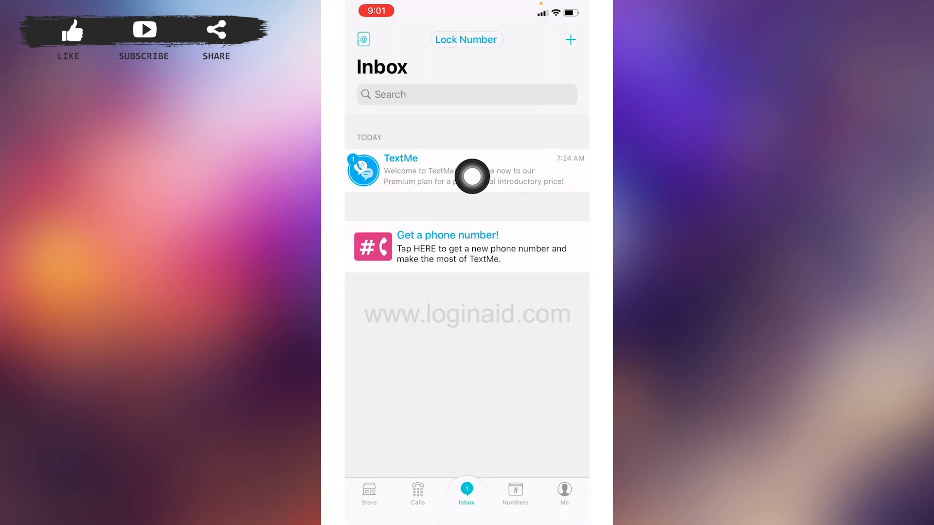
{"action": "left_click", "coordinate": [563, 493]}
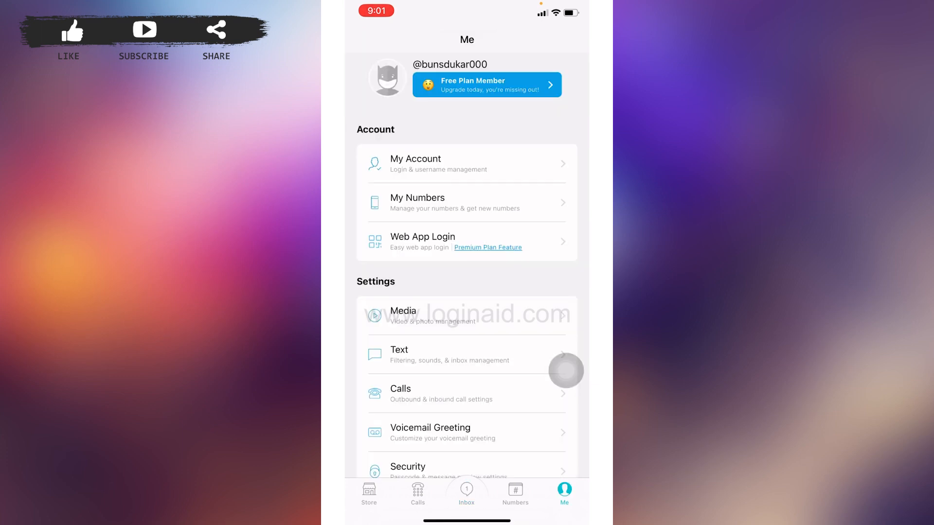